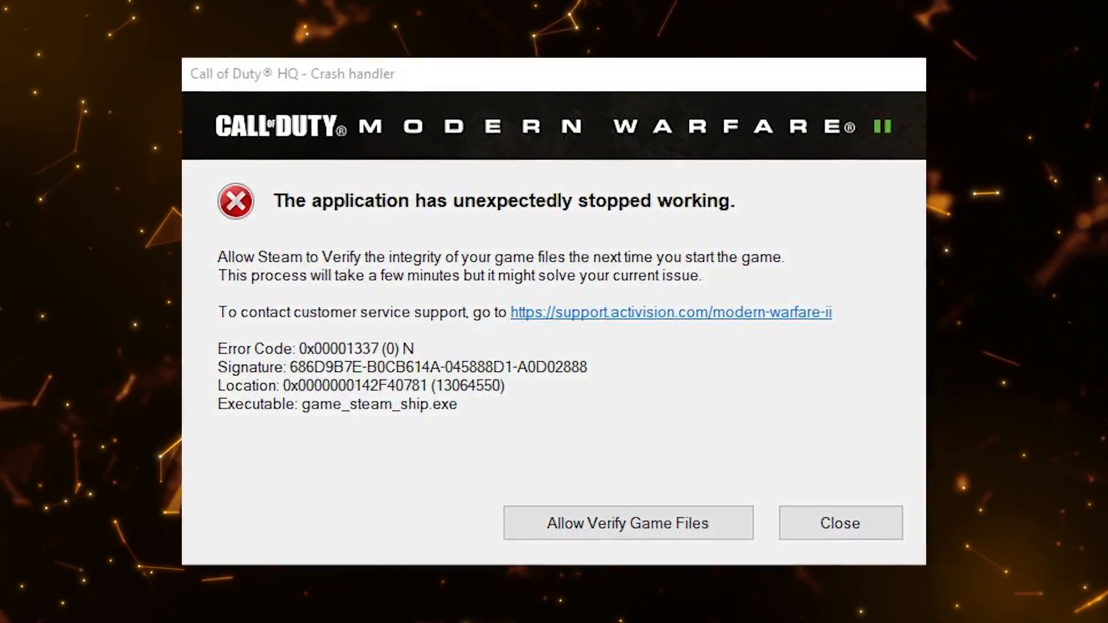
Dismiss the Call of Duty HQ crash handler error 0x00001337.
left_click(839, 523)
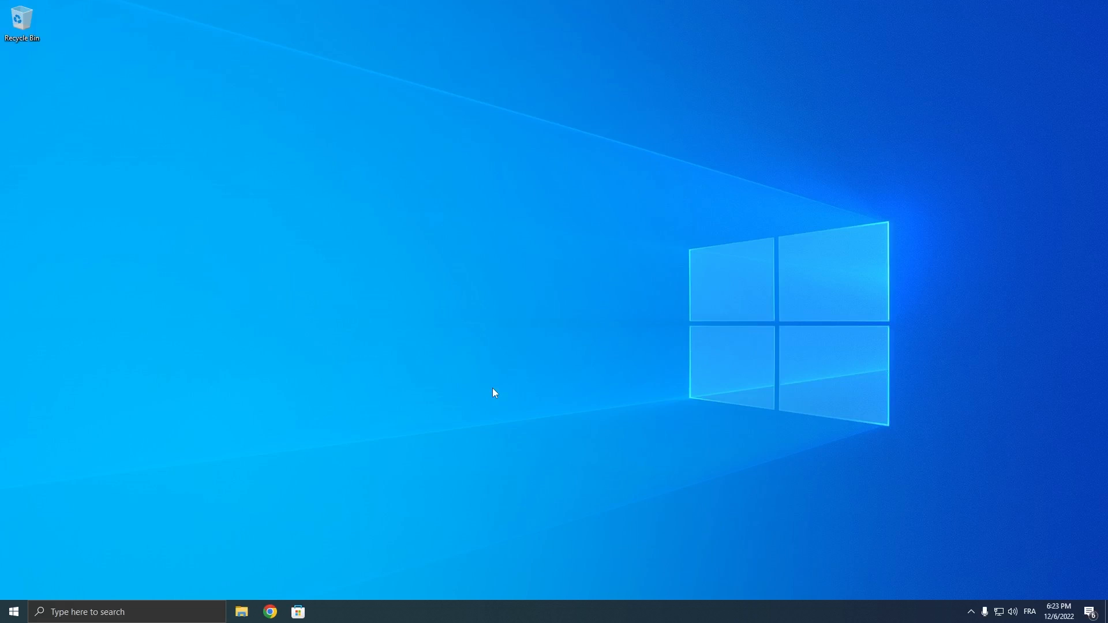
Browse to the AMD Drivers and Support page and choose the Radeon graphics series.
left_click(270, 612)
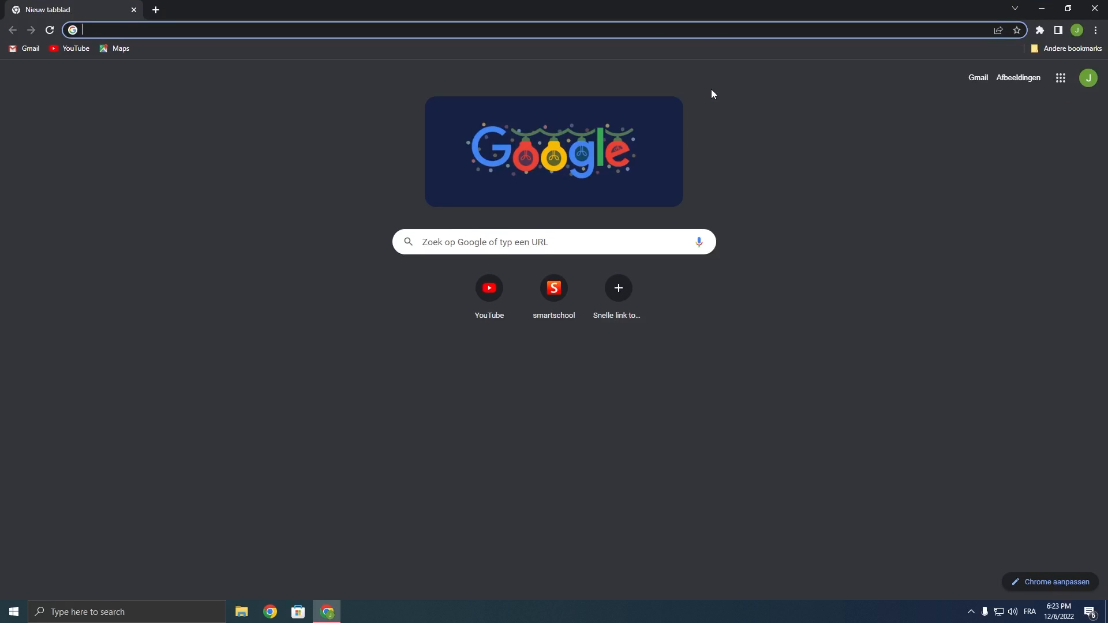
type("arduino.cc")
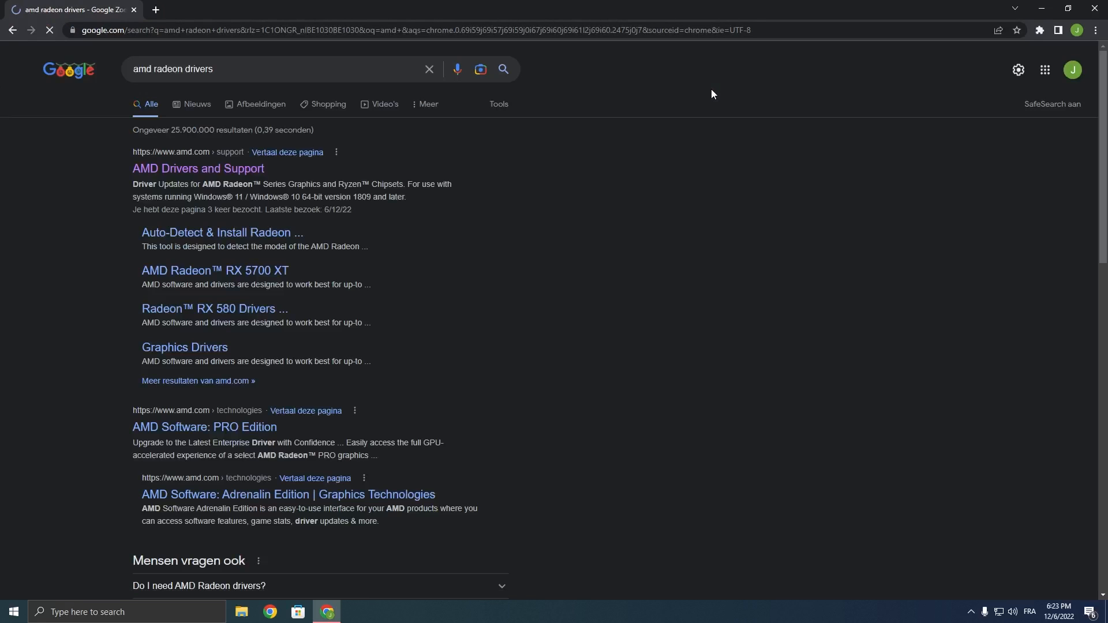
left_click(198, 169)
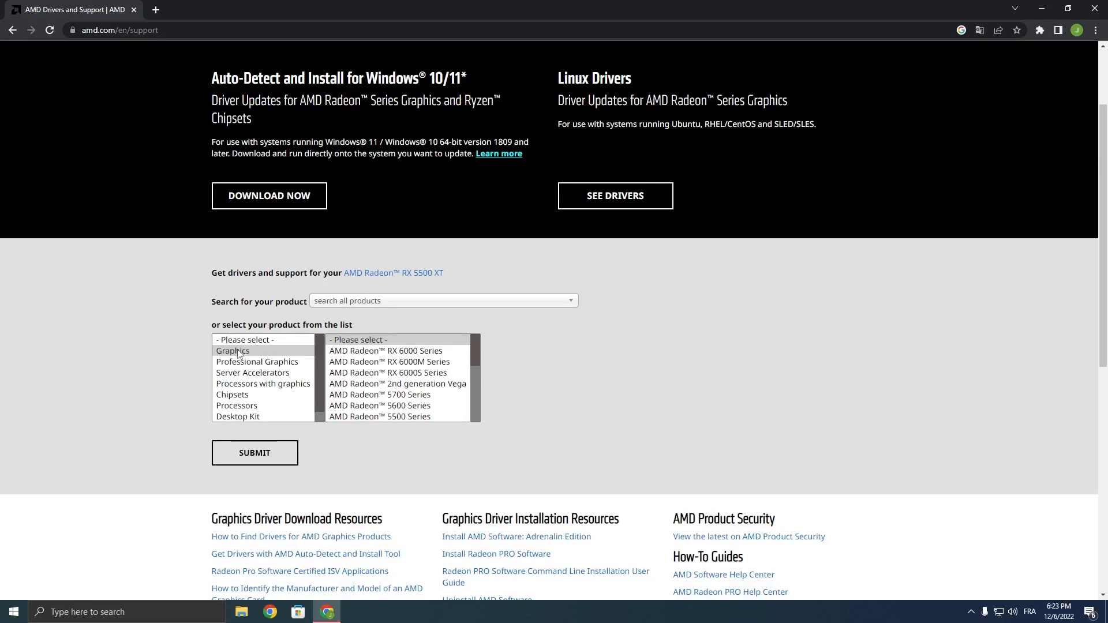
scroll("down", 3)
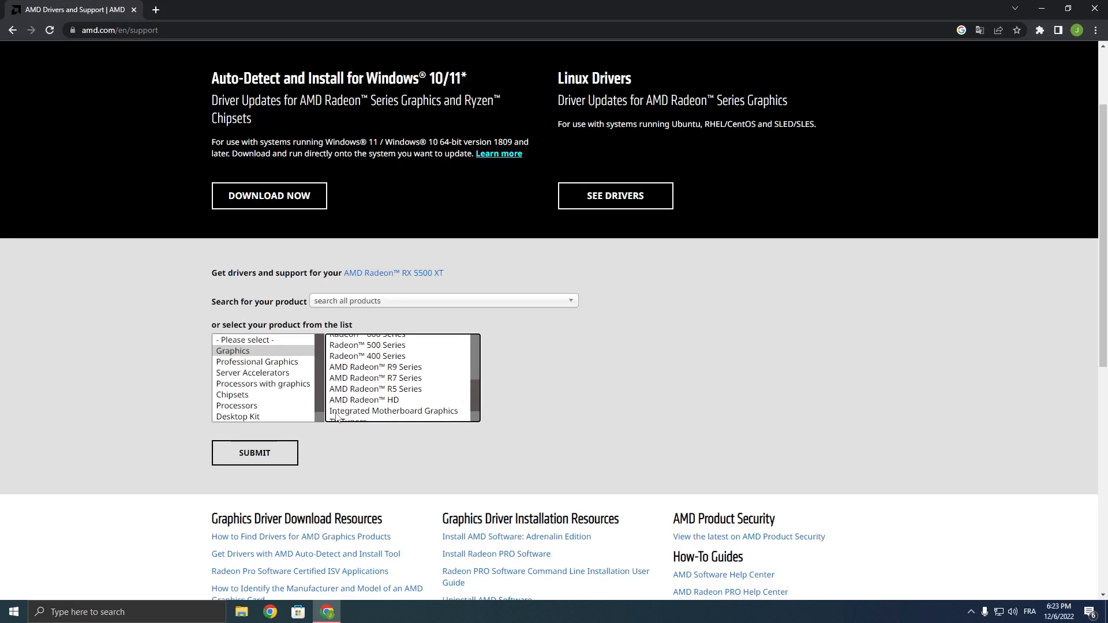
left_click(217, 9)
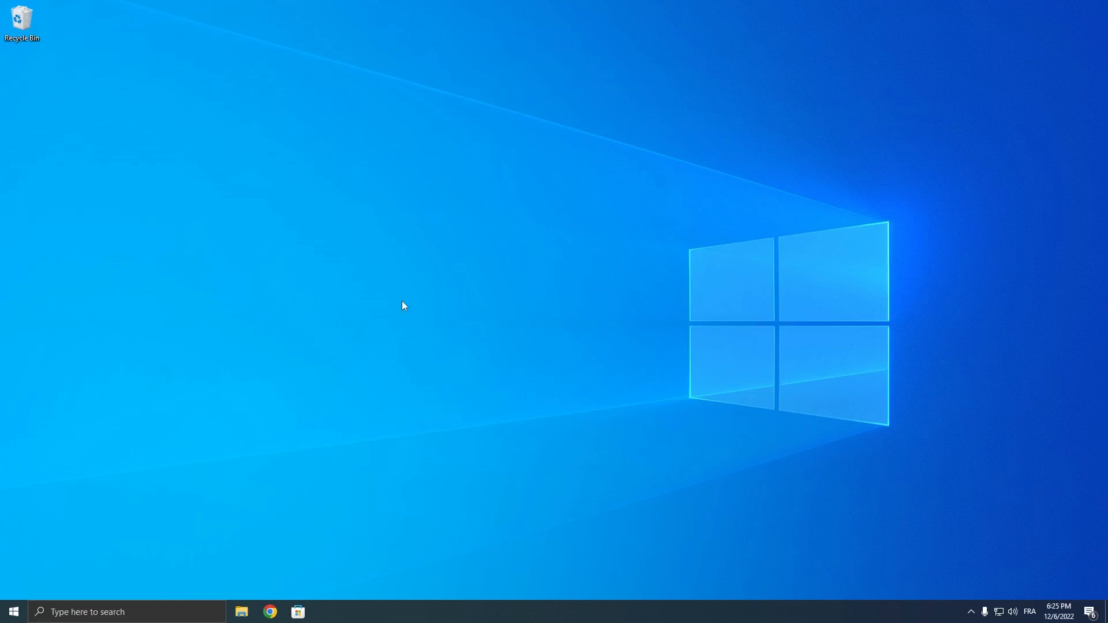
Launch Steam and show the Local Files properties of Modern Warfare II for integrity verification.
left_click(127, 612)
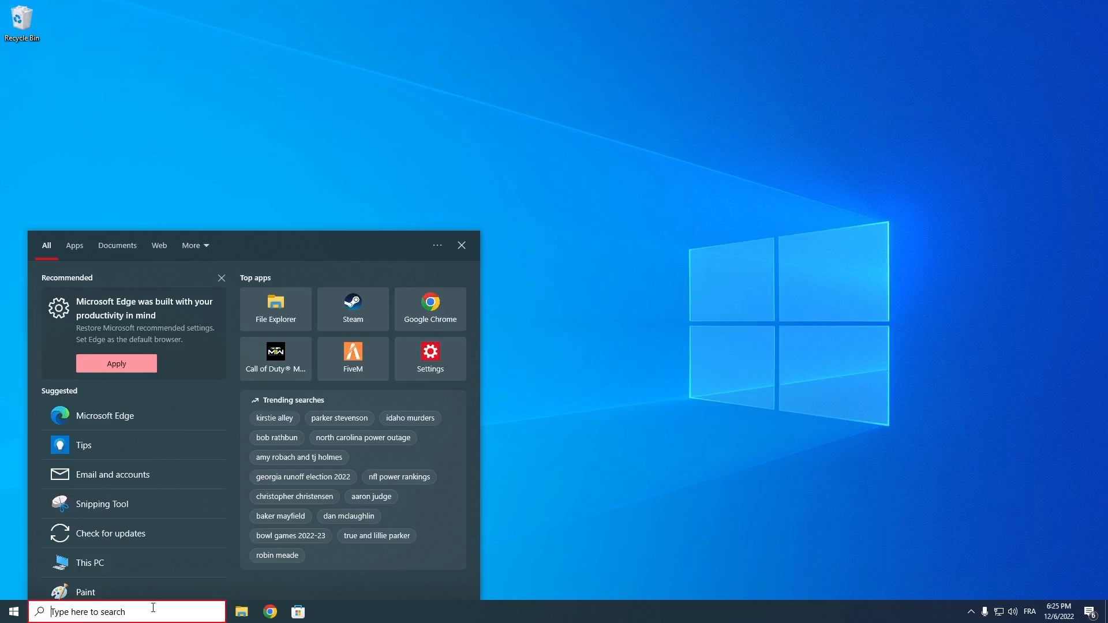
type("s")
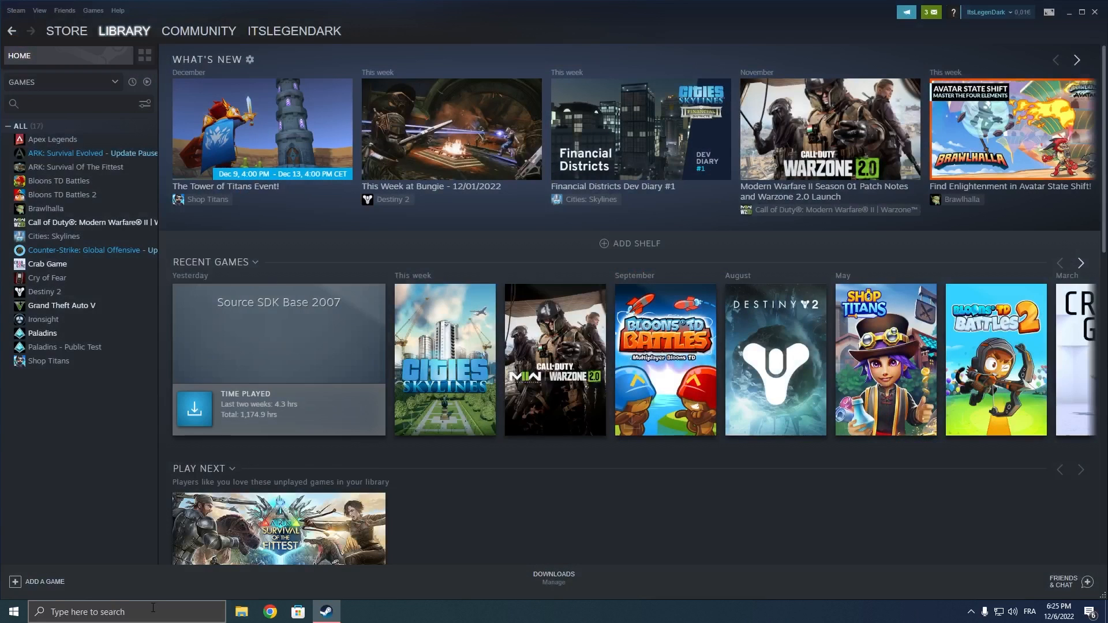
left_click(124, 30)
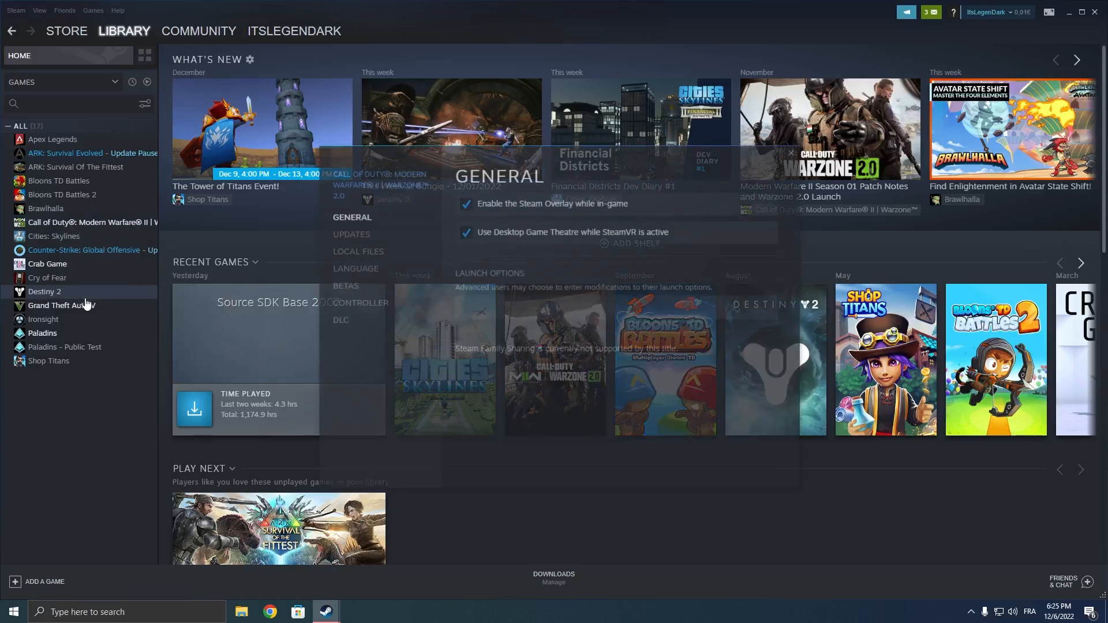
left_click(357, 250)
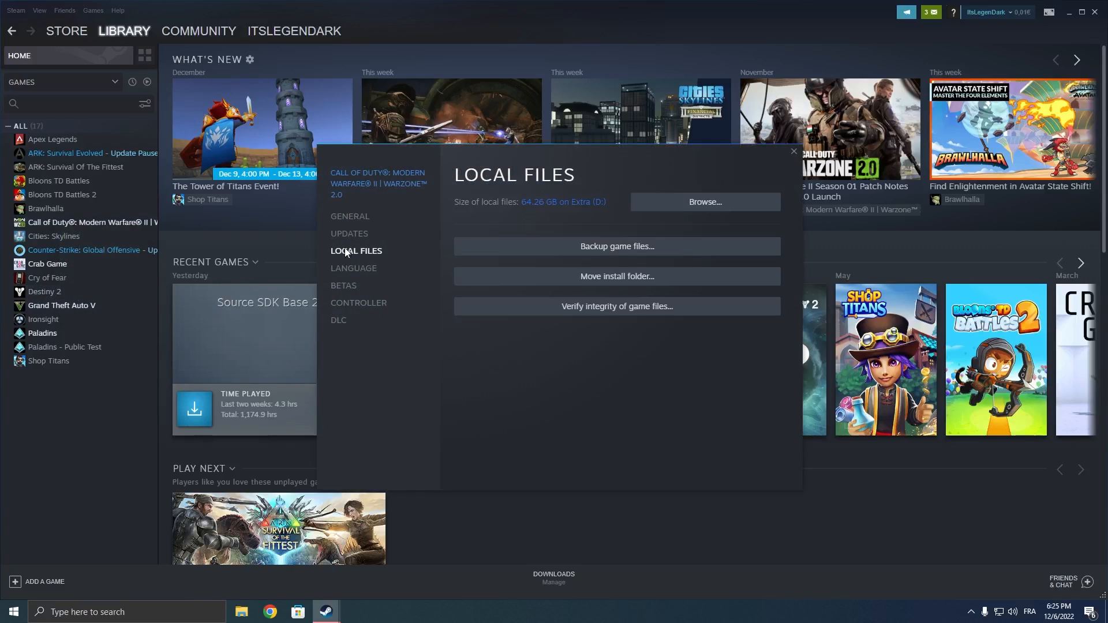
mouse_move(648, 305)
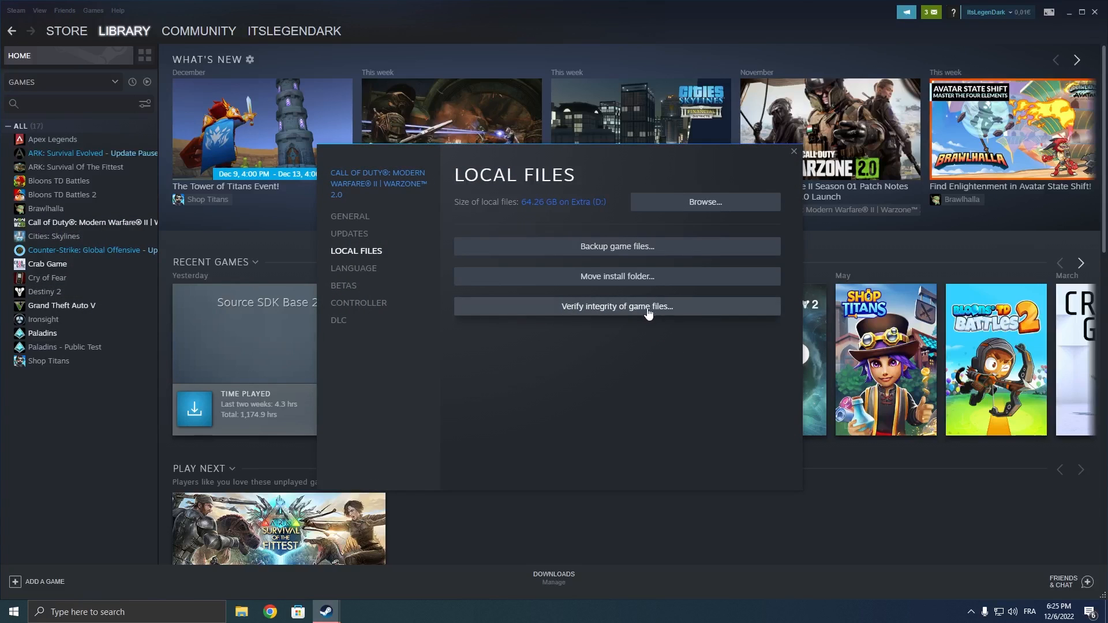
mouse_move(599, 313)
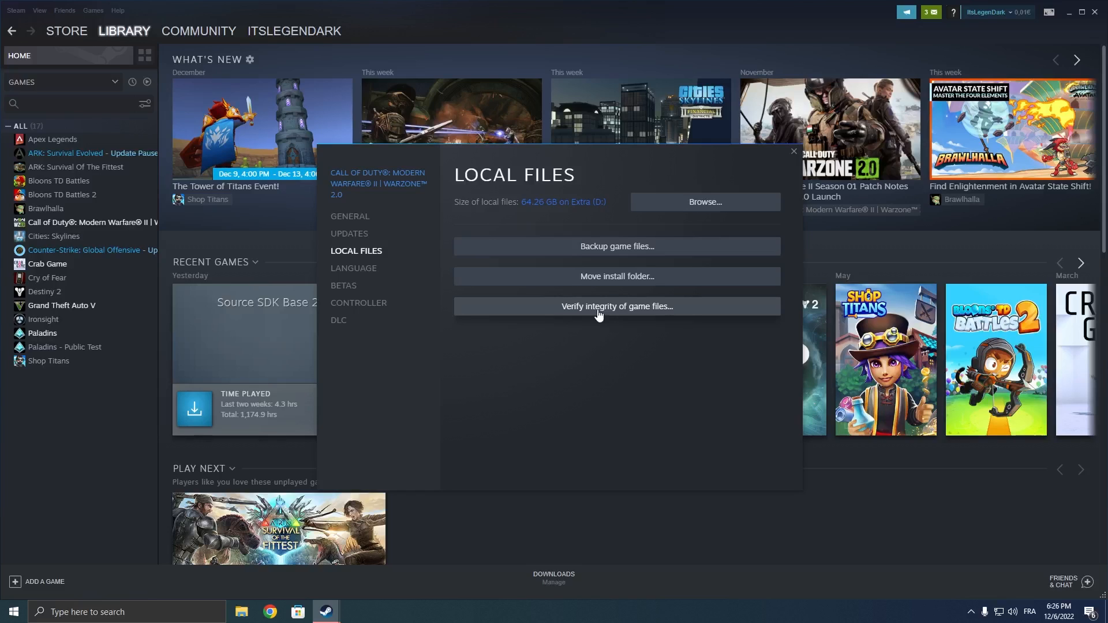
mouse_move(809, 131)
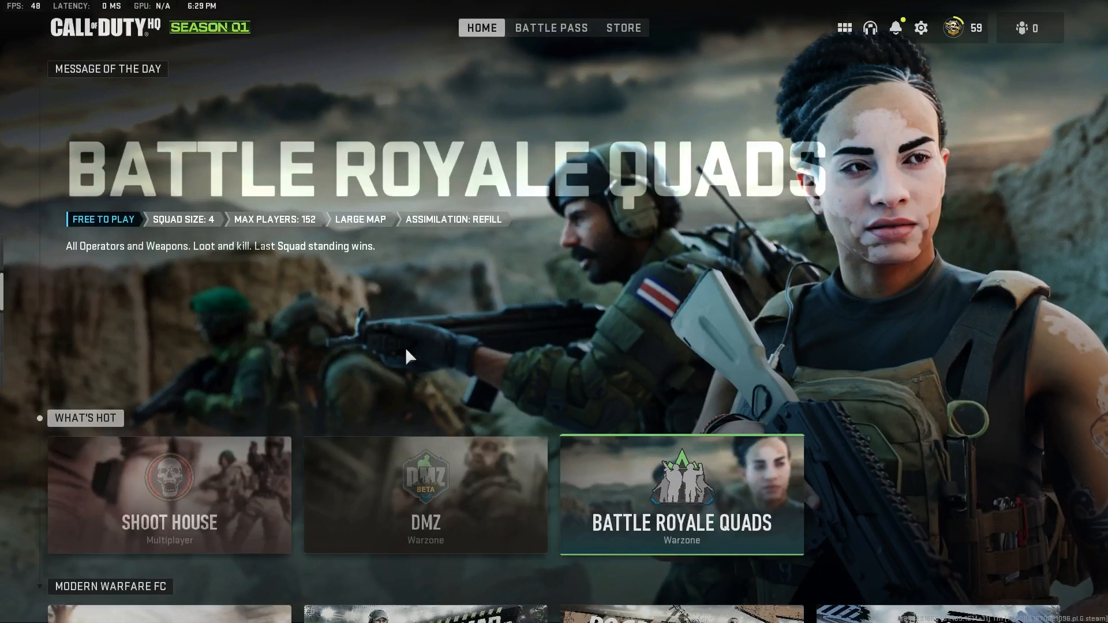
mouse_move(590, 331)
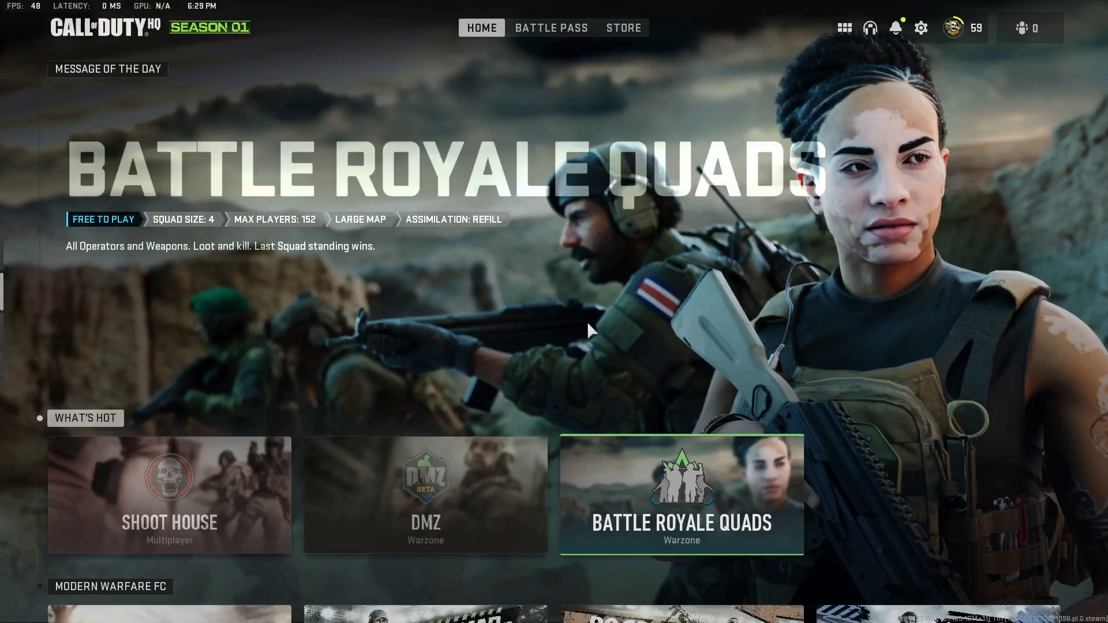
Set Upscaling / Sharpening to Off in graphics Quality settings and return to Display settings.
left_click(921, 27)
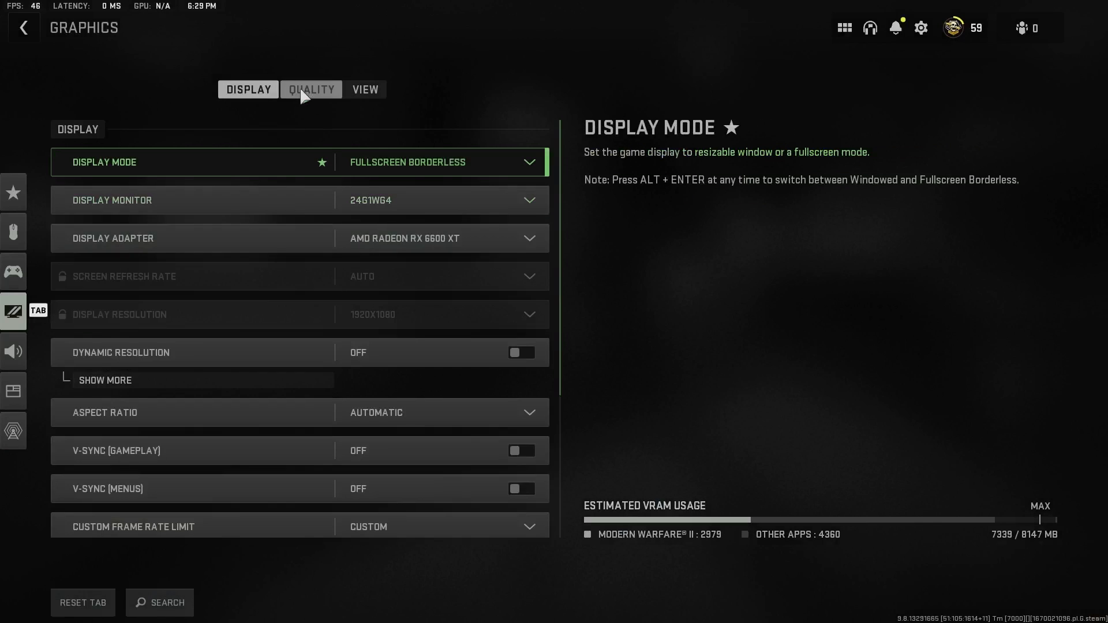
left_click(311, 90)
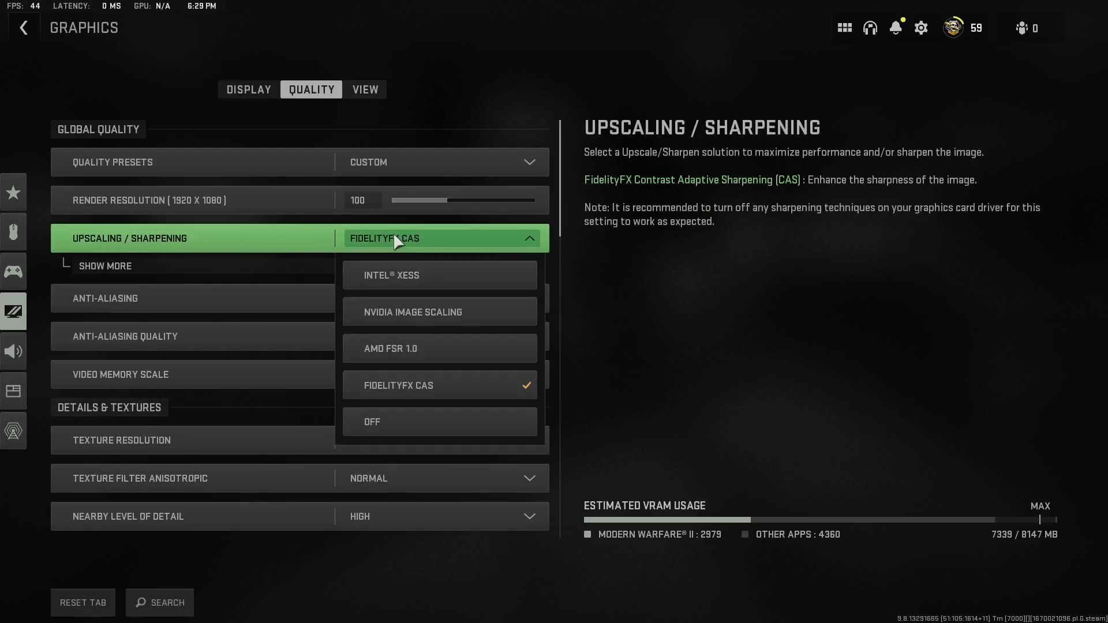
left_click(370, 423)
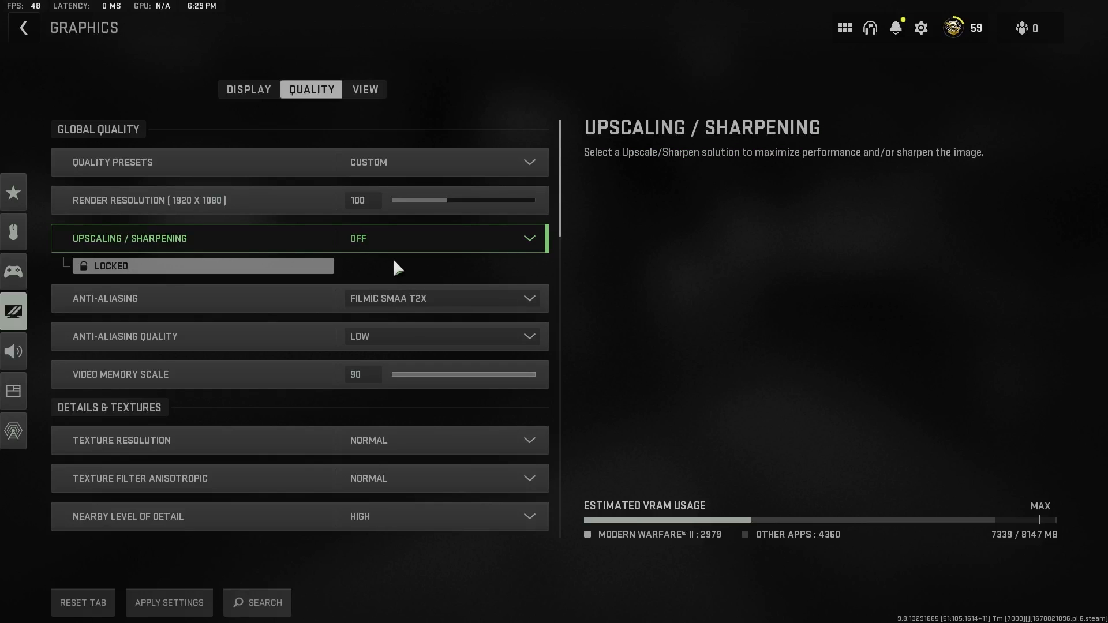
left_click(439, 238)
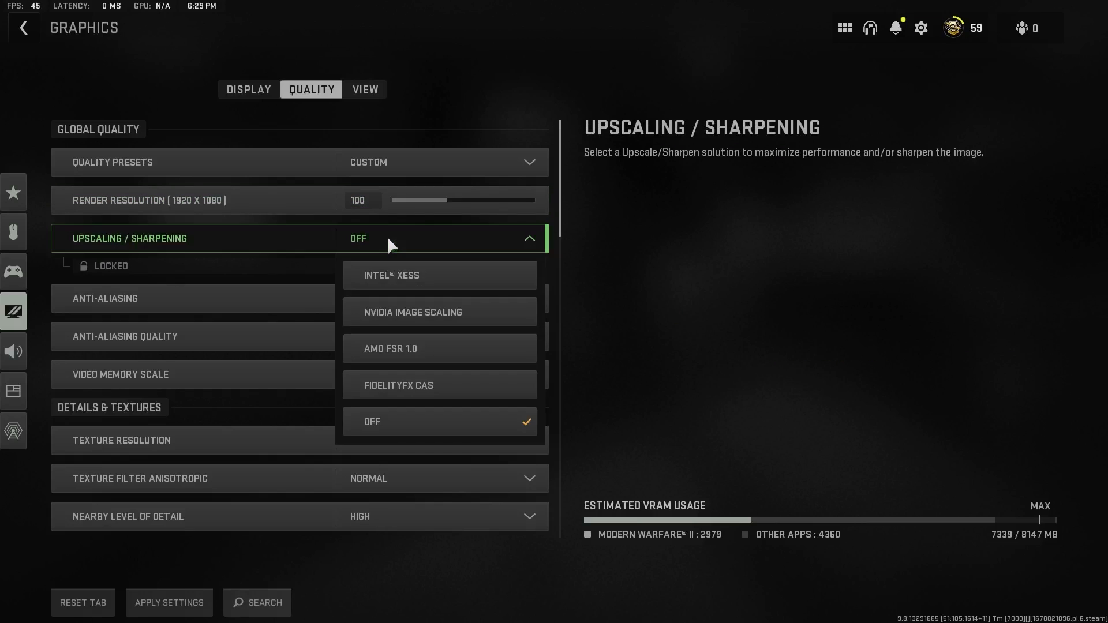
mouse_move(429, 385)
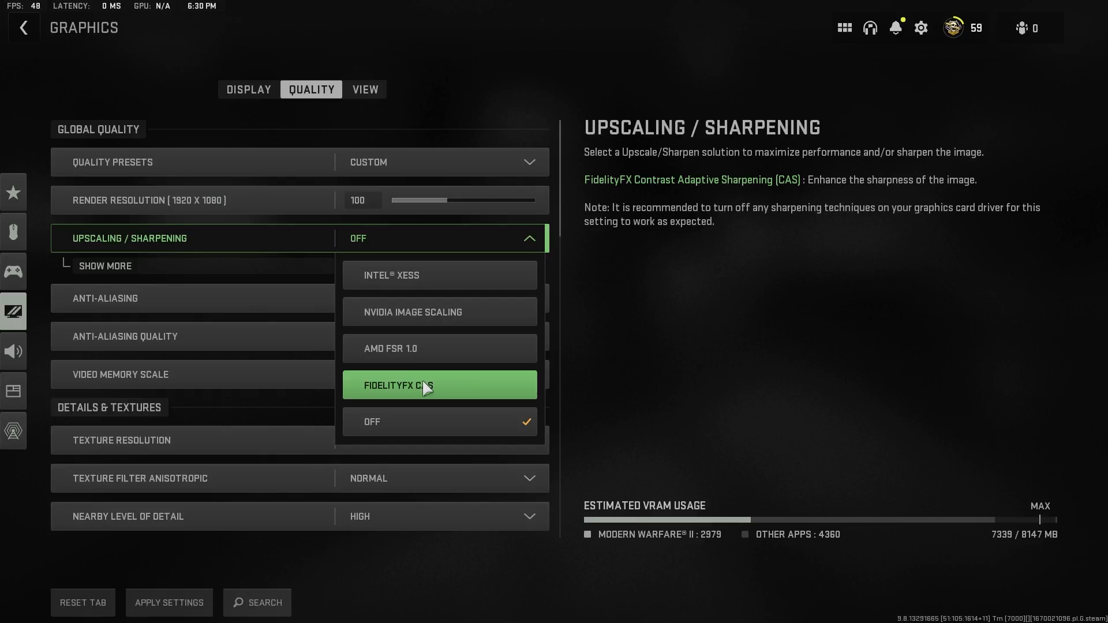
left_click(249, 89)
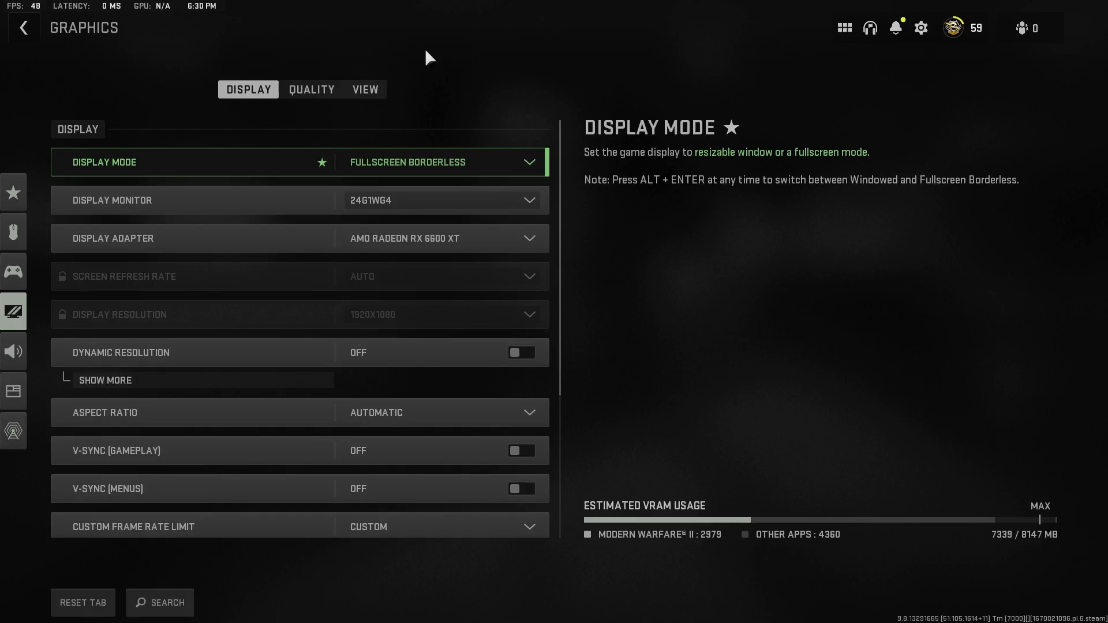
mouse_move(231, 111)
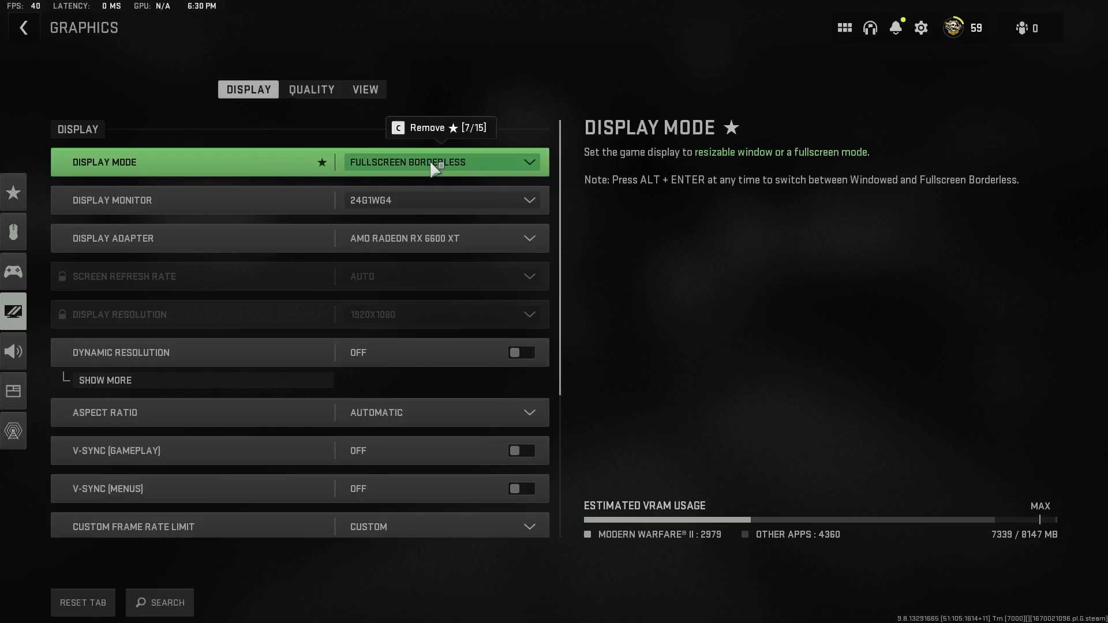
left_click(439, 162)
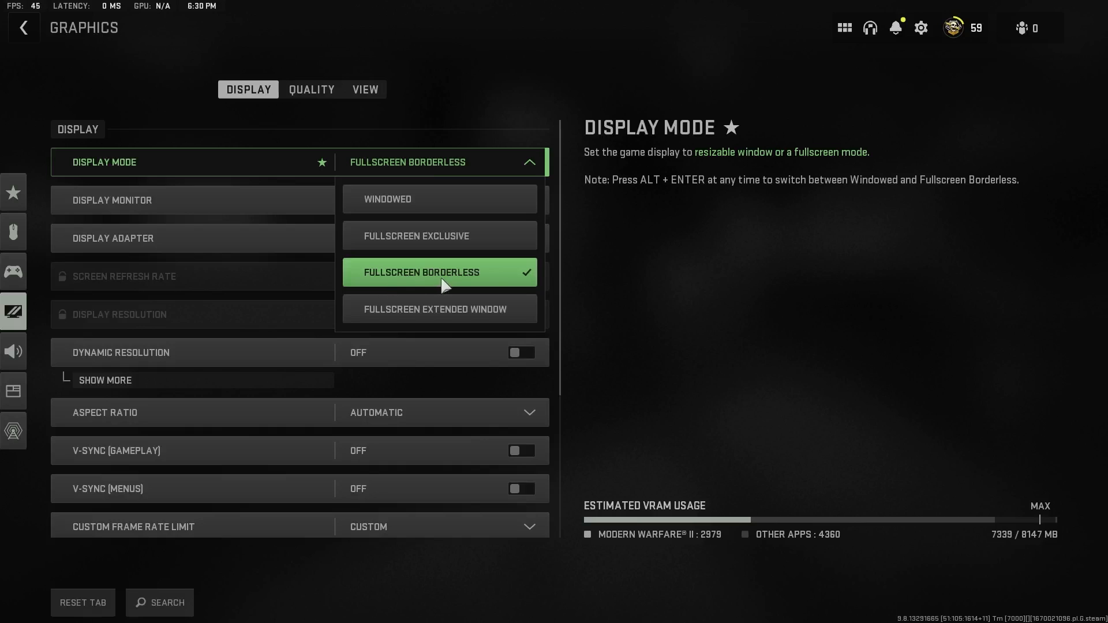
mouse_move(424, 243)
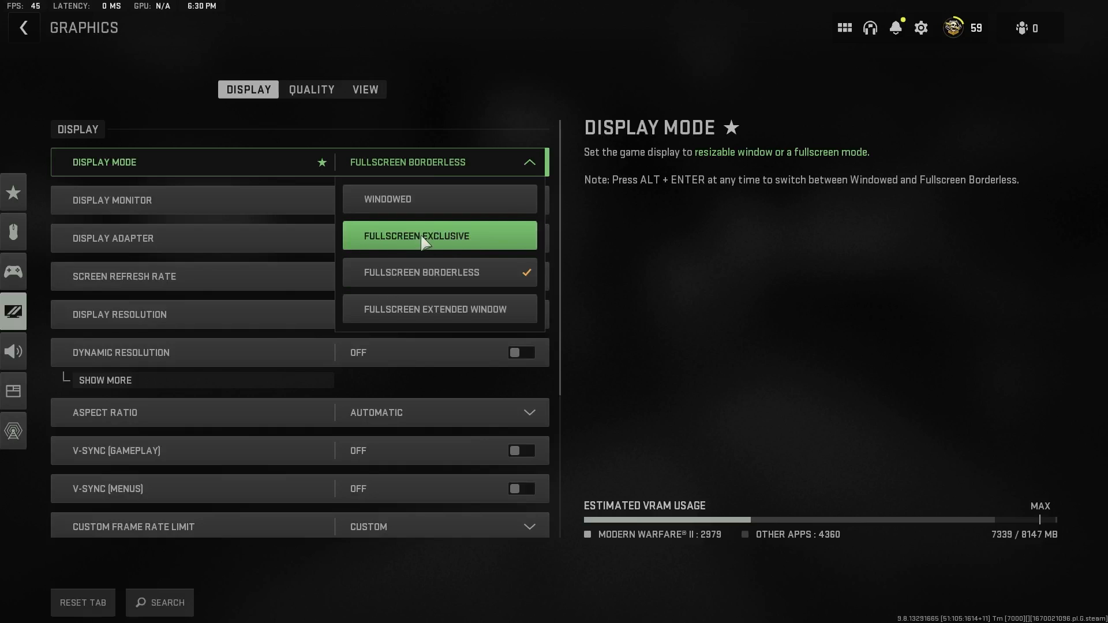
mouse_move(449, 245)
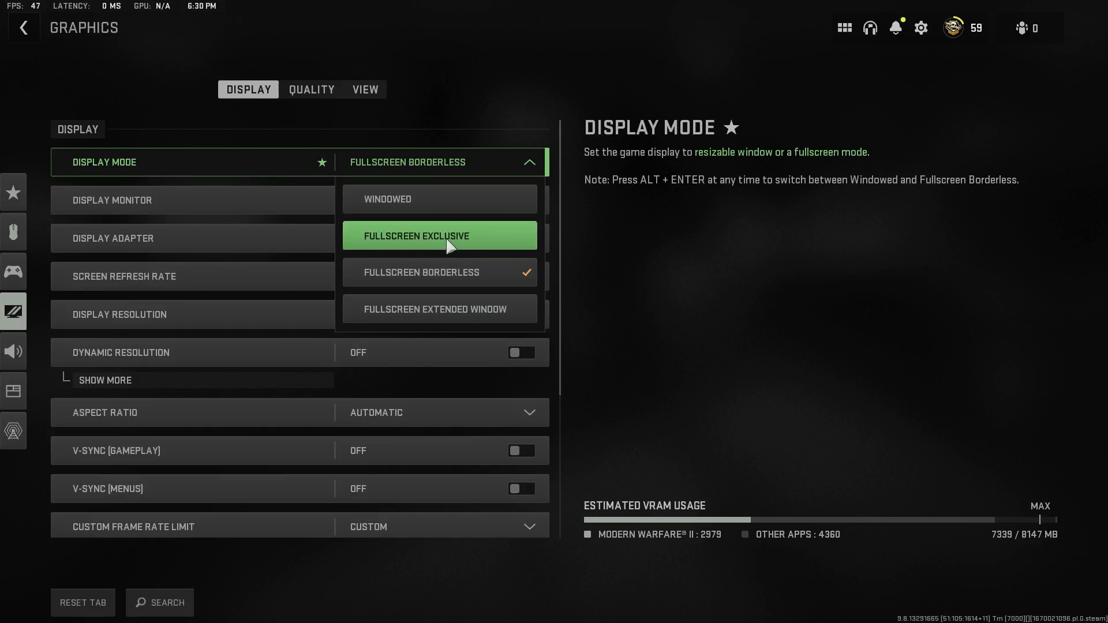
mouse_move(438, 310)
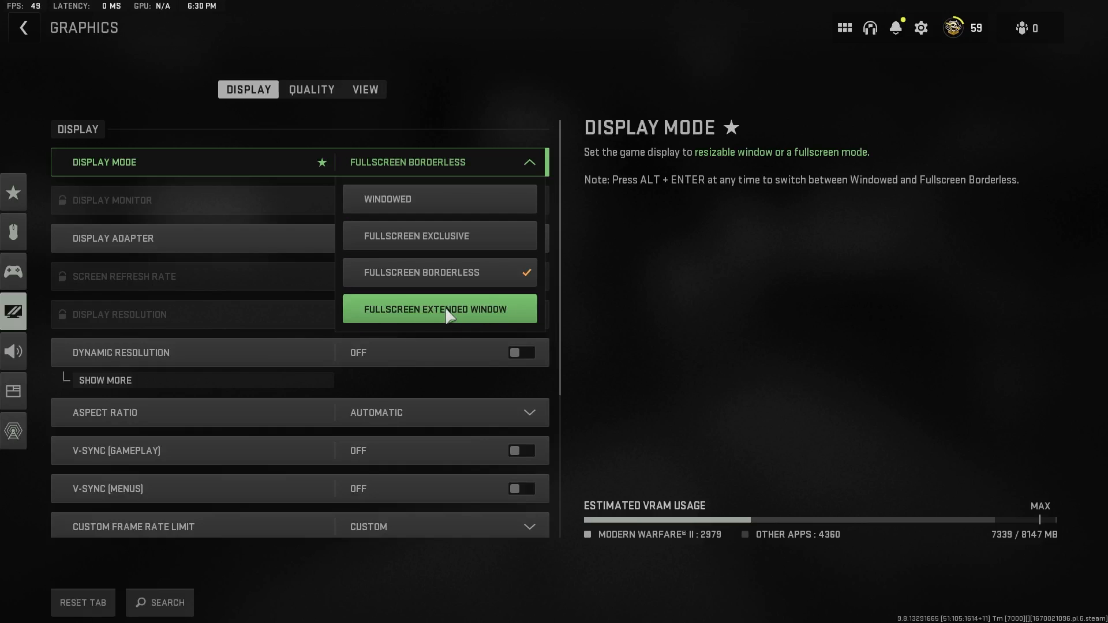
mouse_move(438, 272)
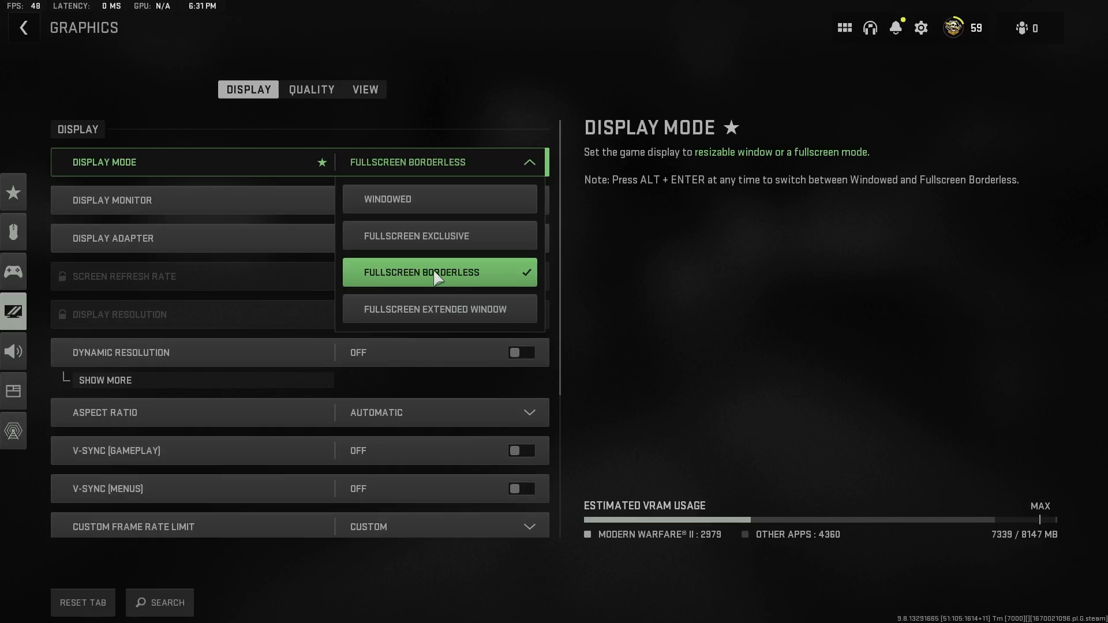
mouse_move(388, 217)
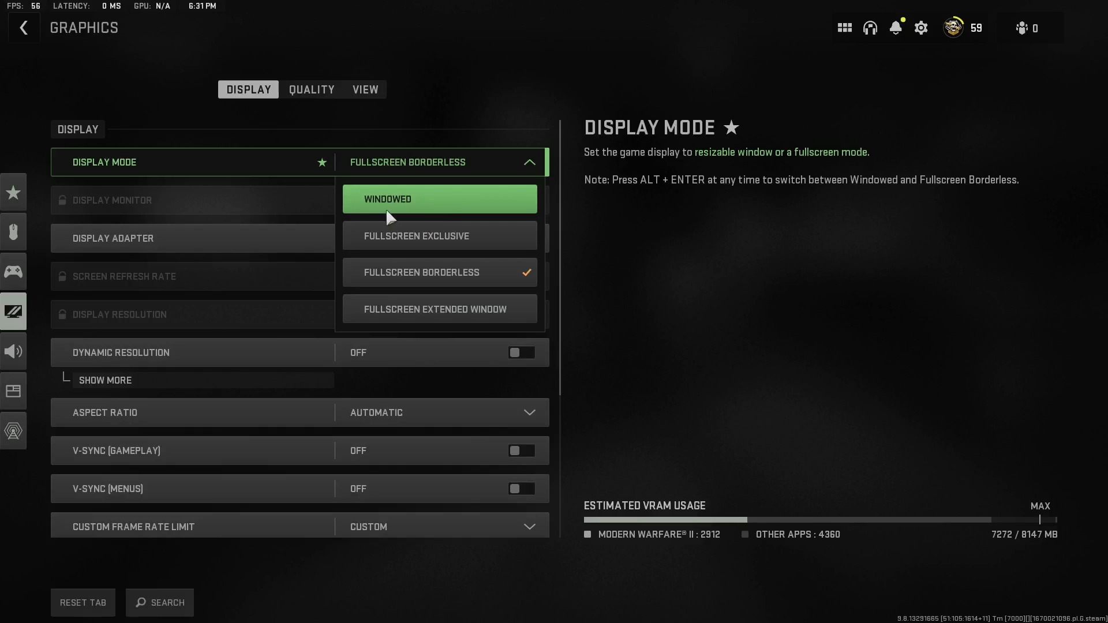
mouse_move(413, 212)
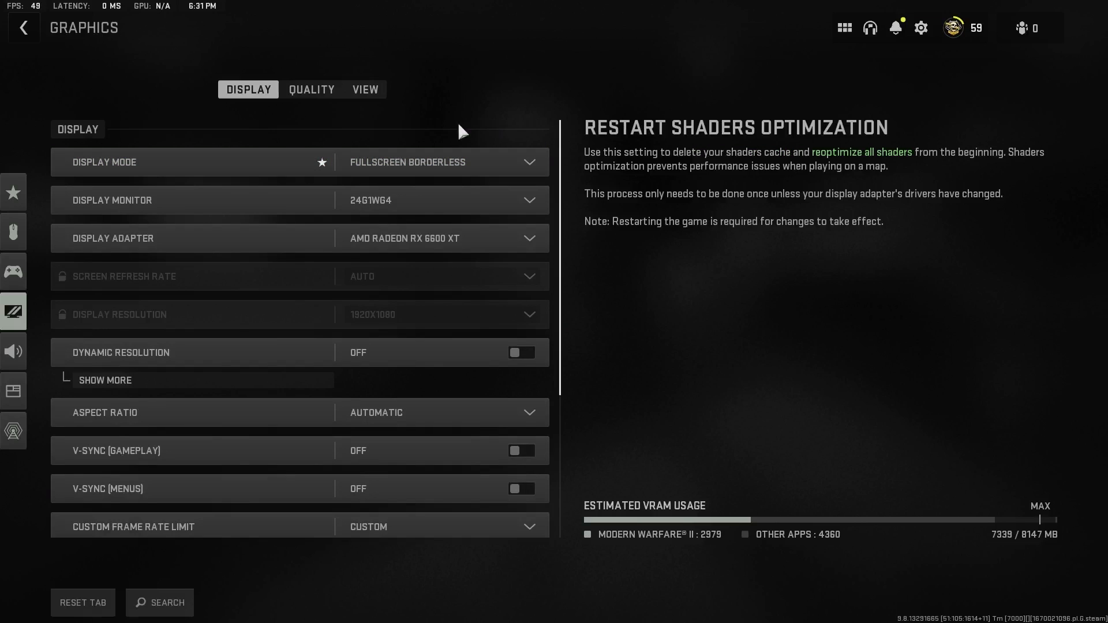
mouse_move(376, 125)
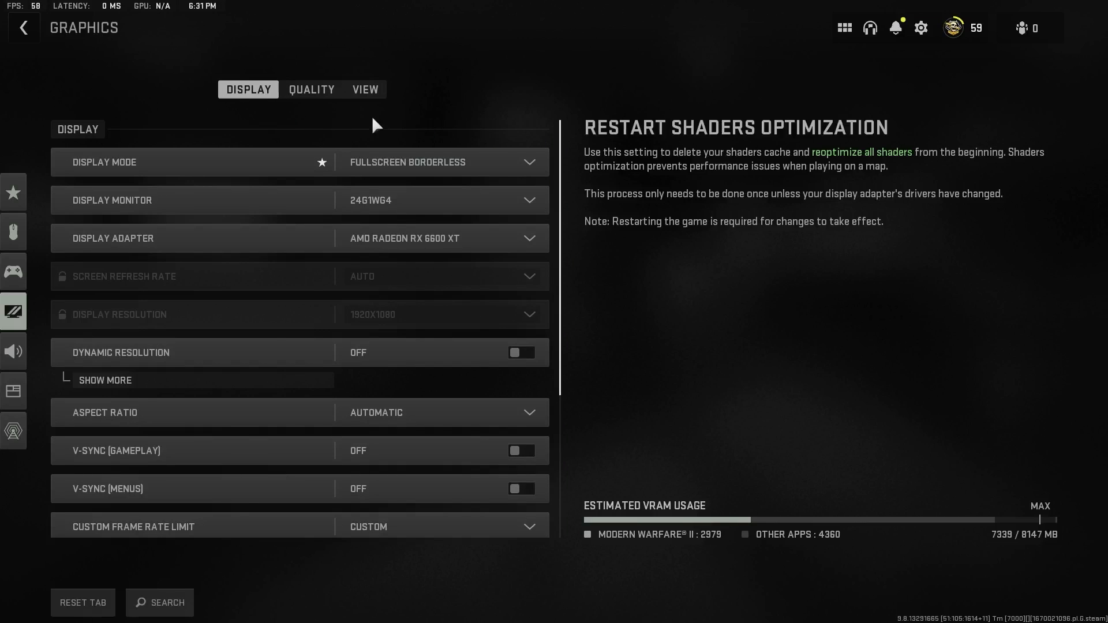
Scroll the Display settings down to the Restart Shaders Optimization option.
scroll("down", 3)
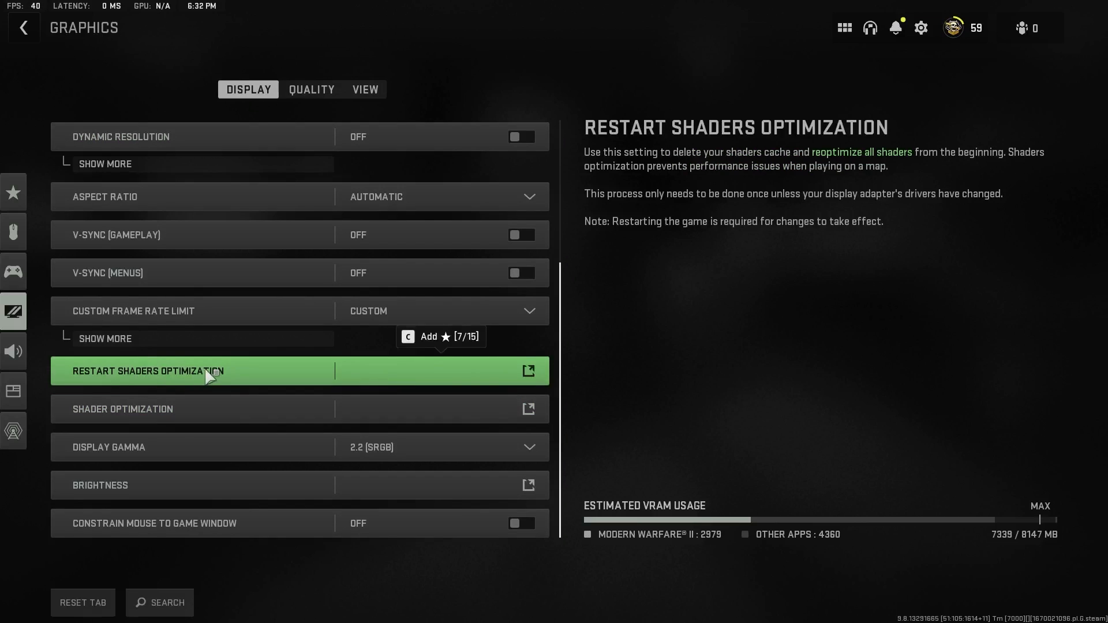
mouse_move(177, 376)
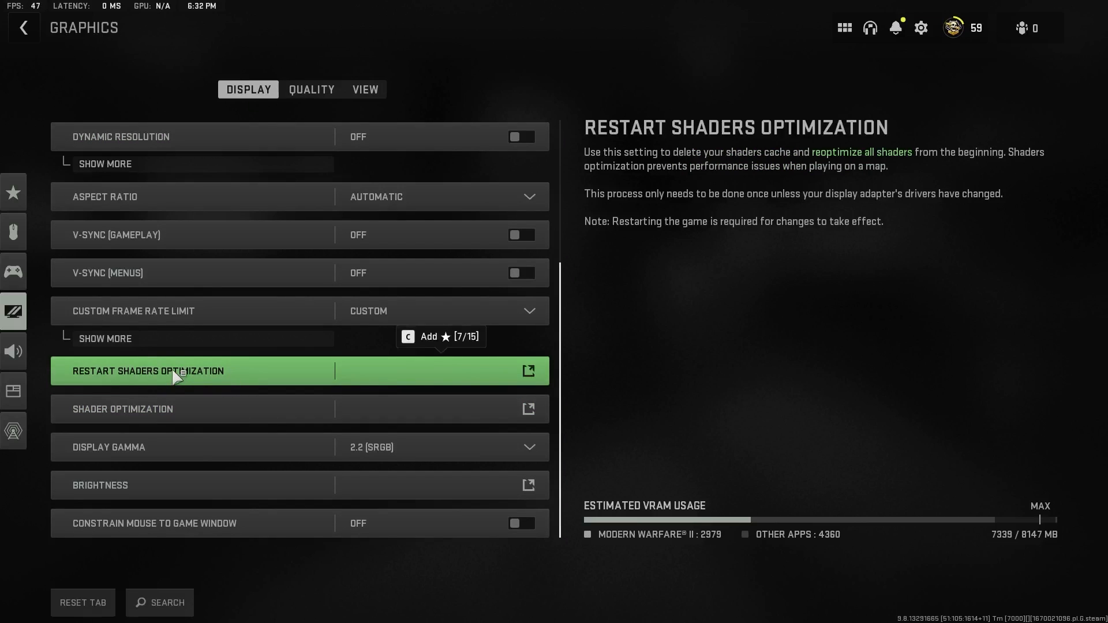